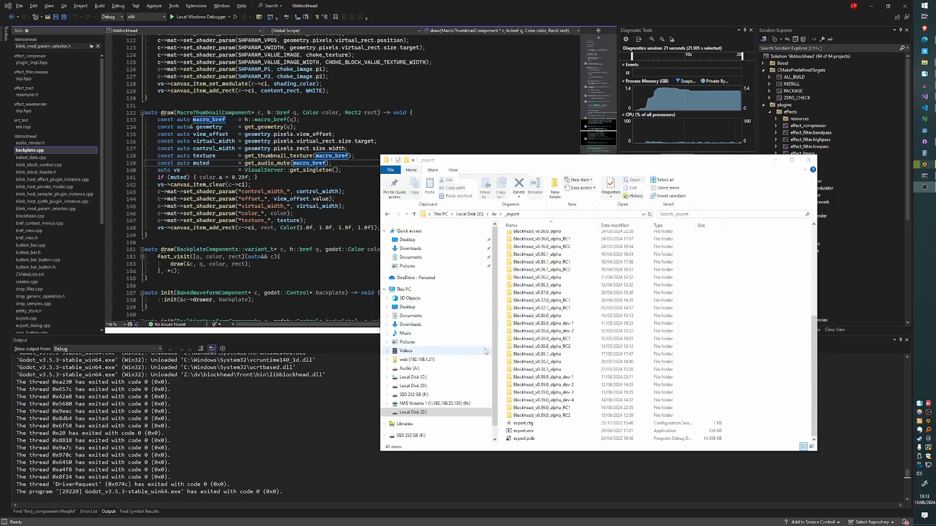
# - Launch the Blockhead executable from the v0.38.0 alpha RC2 export folder
pyautogui.click(540, 415)
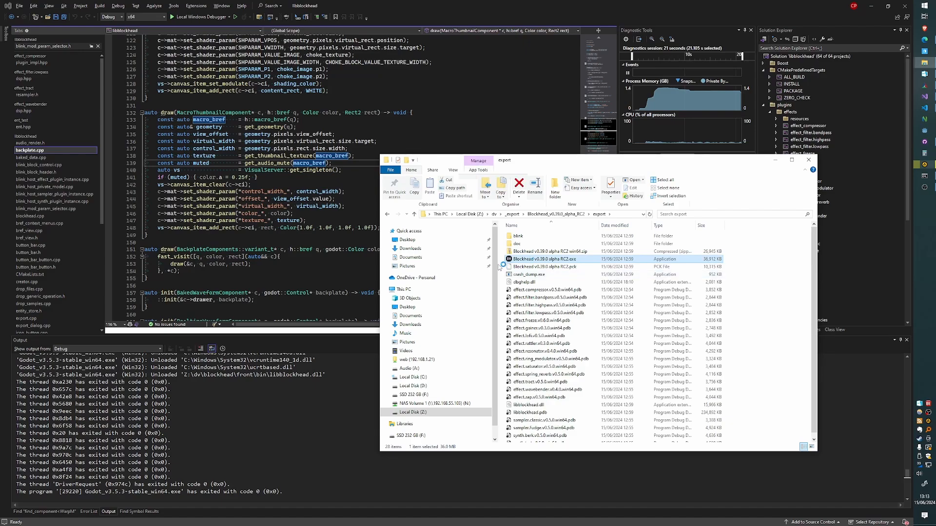
pyautogui.doubleClick(545, 250)
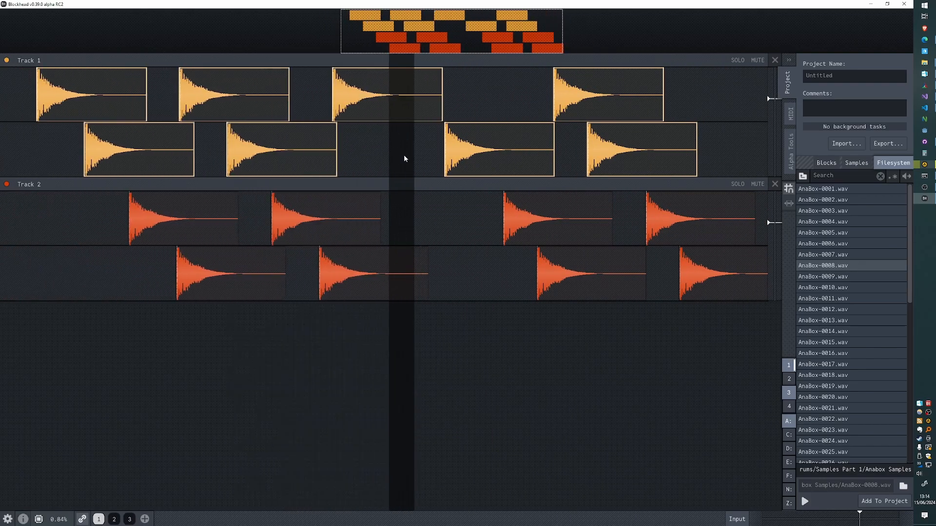
# - Scroll across the drum pattern laid out on Track 1 and Track 2
pyautogui.scroll(-3)
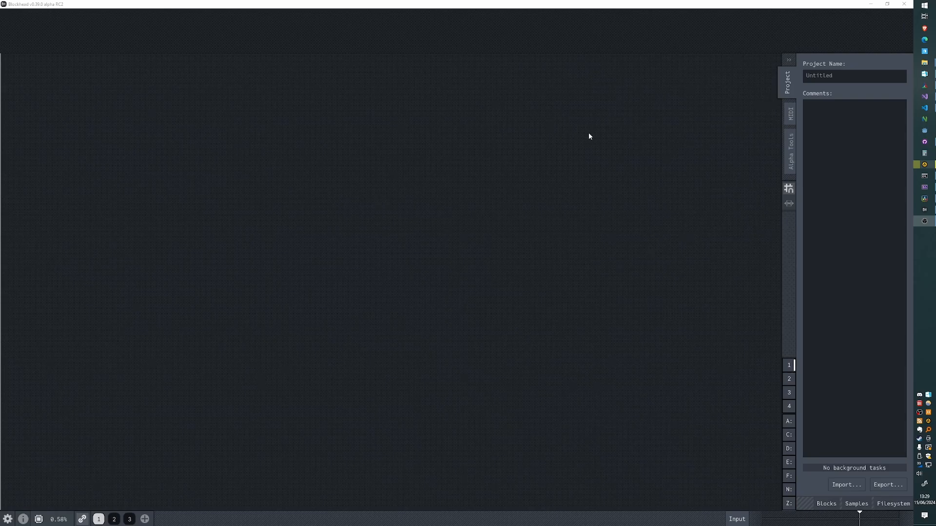
pyautogui.moveTo(357, 222)
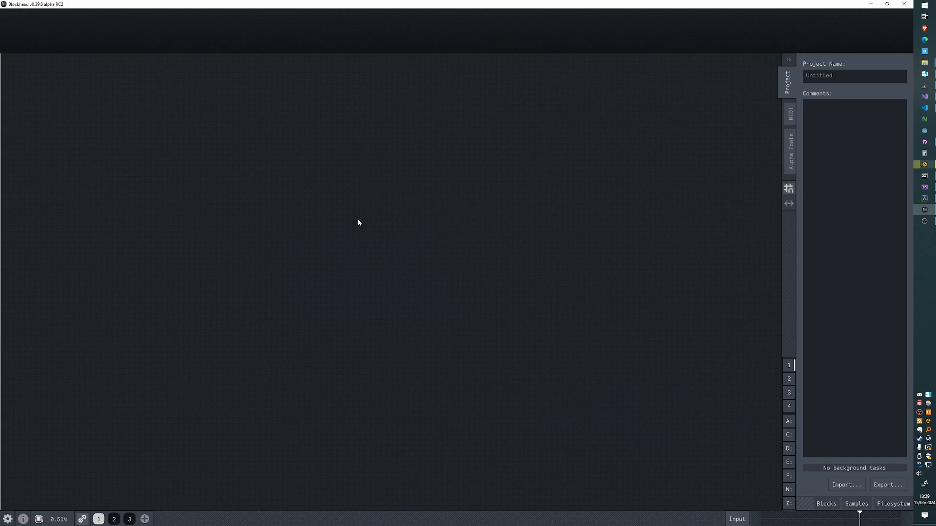
# - Filter the keyboard shortcut settings for remember, then clear it to search insert commands
pyautogui.click(8, 518)
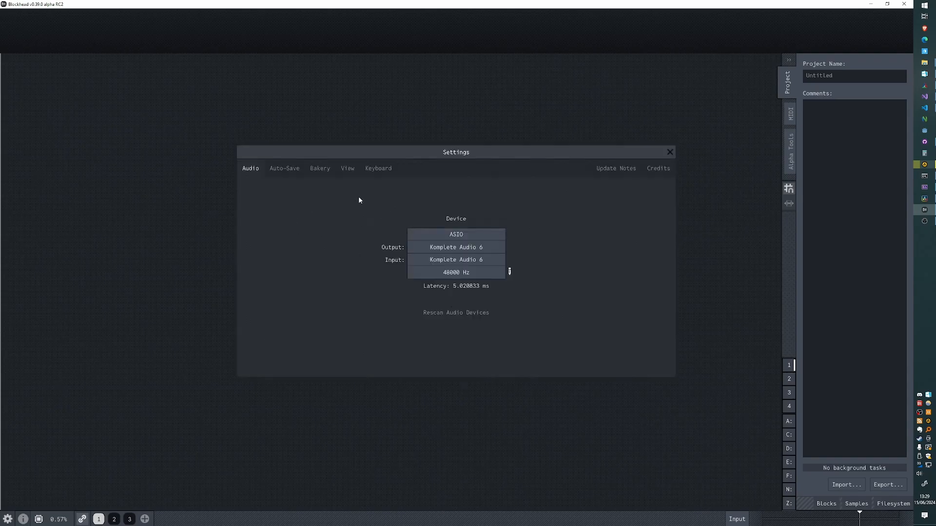
pyautogui.click(378, 169)
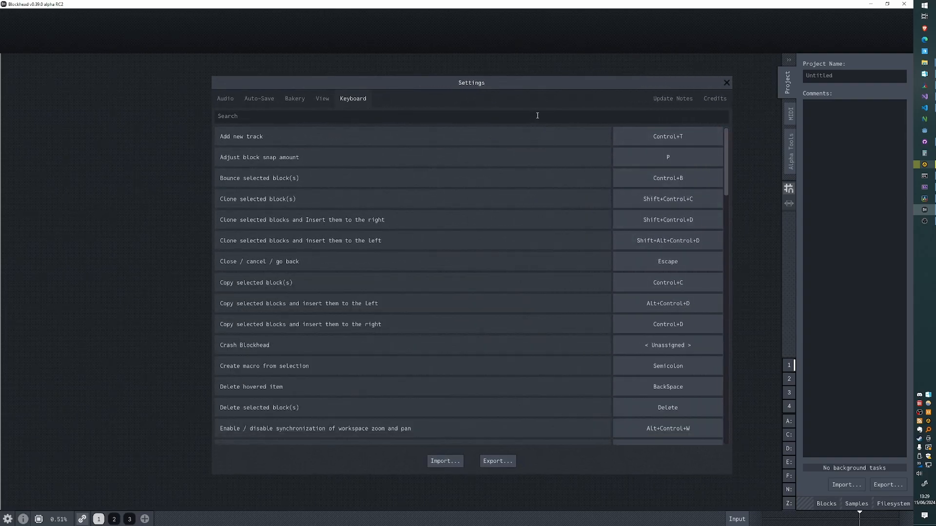
pyautogui.moveTo(654, 351)
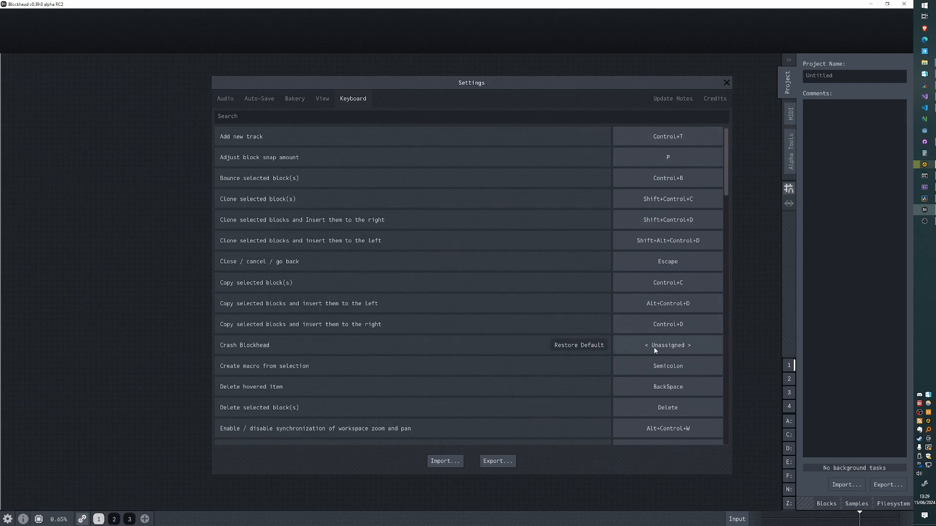
pyautogui.scroll(-3)
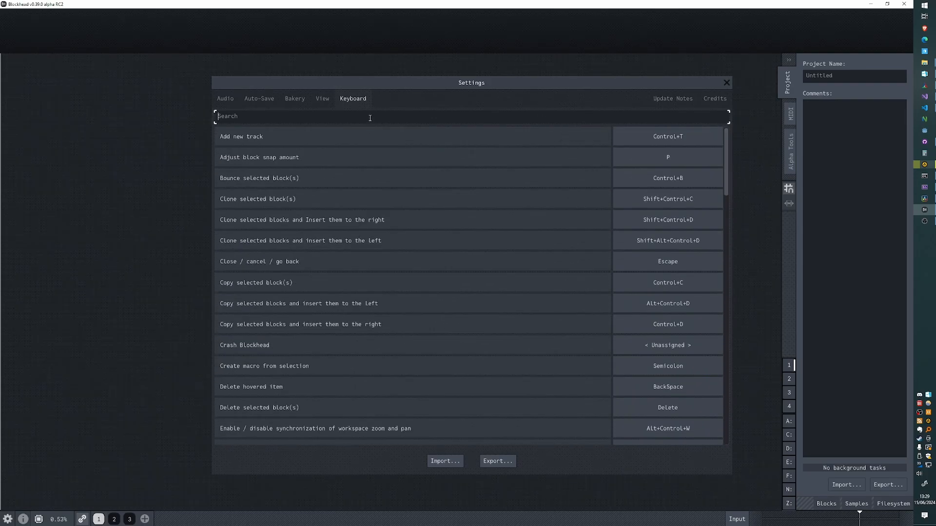
pyautogui.write('remb')
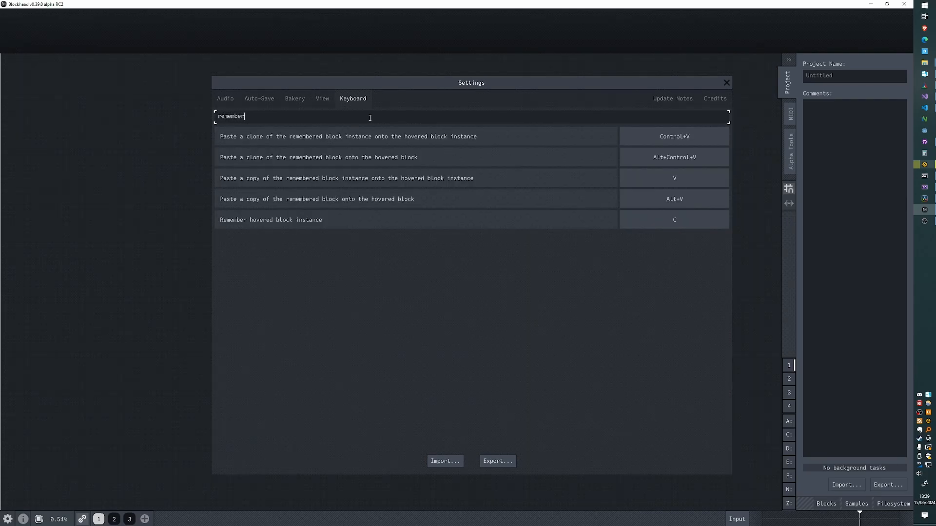
pyautogui.press('Backspace')
pyautogui.write('inse')
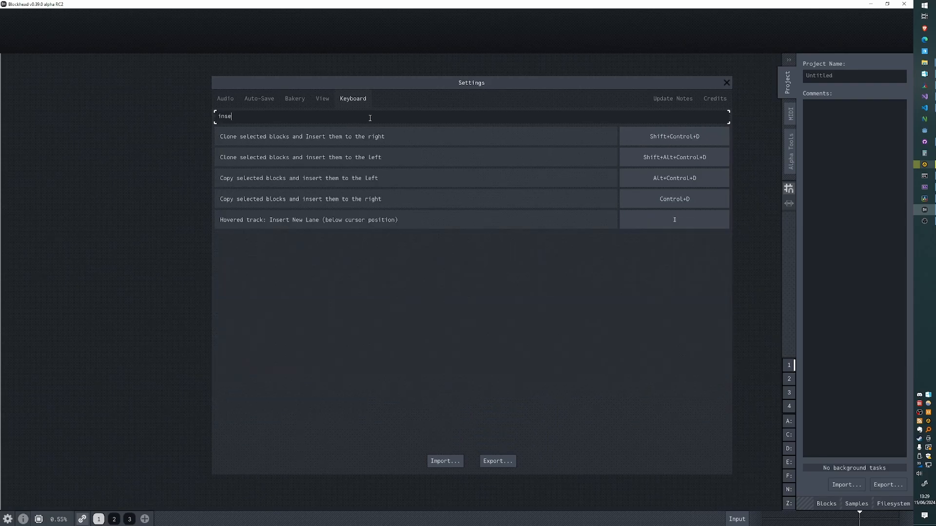
pyautogui.moveTo(673, 177)
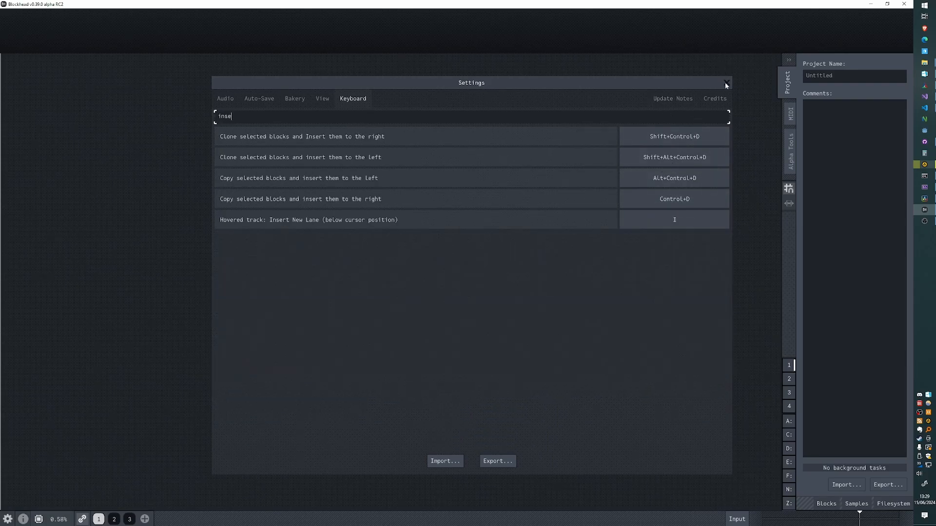
# - Close the settings and switch to the Oscilop YouTube channel
pyautogui.click(726, 82)
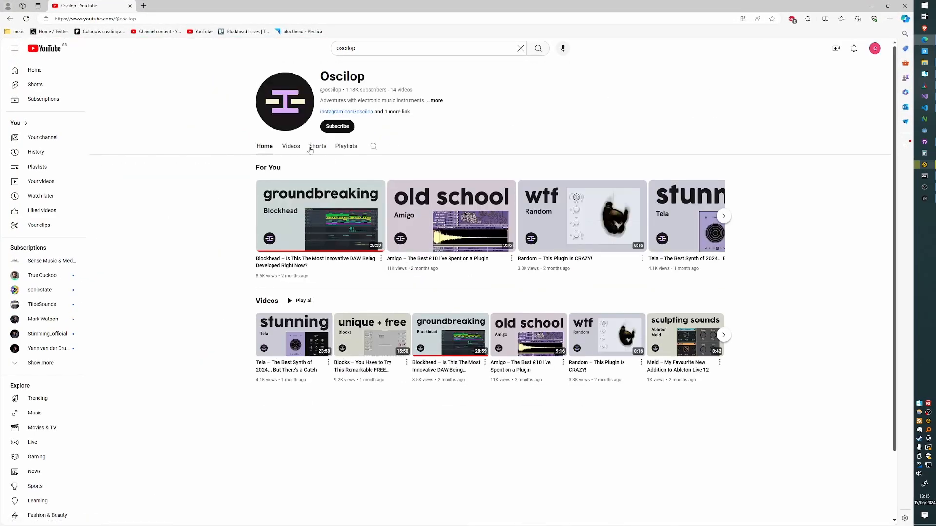
pyautogui.click(291, 145)
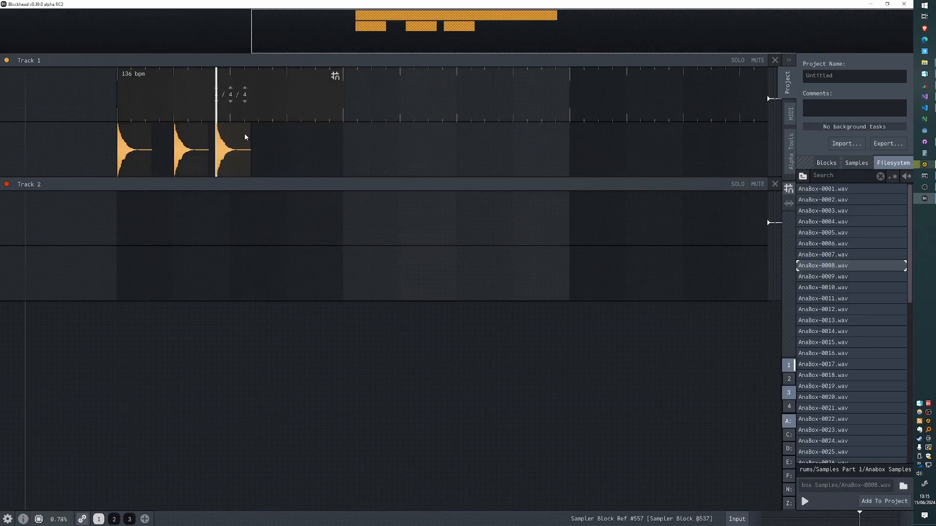
# - Duplicate the Track 1 drum samples and add an empty meta block on Track 2
pyautogui.click(834, 352)
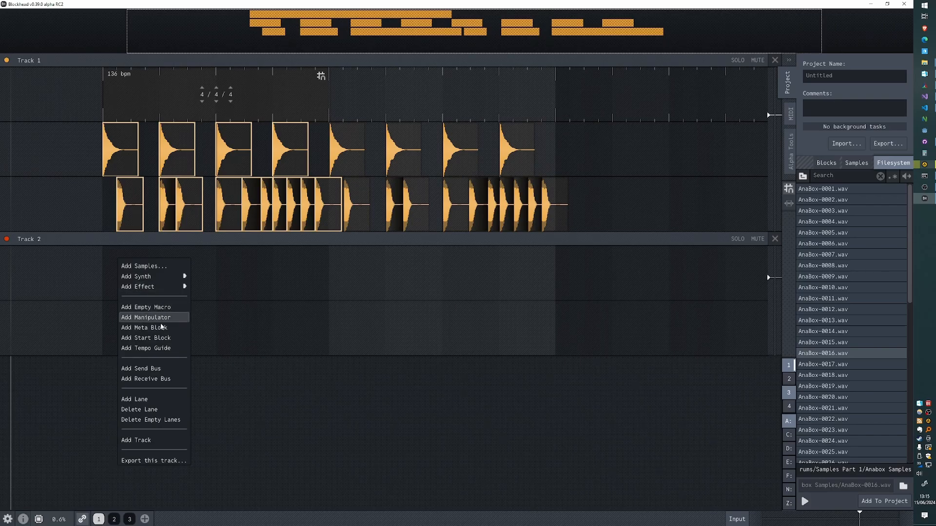
pyautogui.click(143, 327)
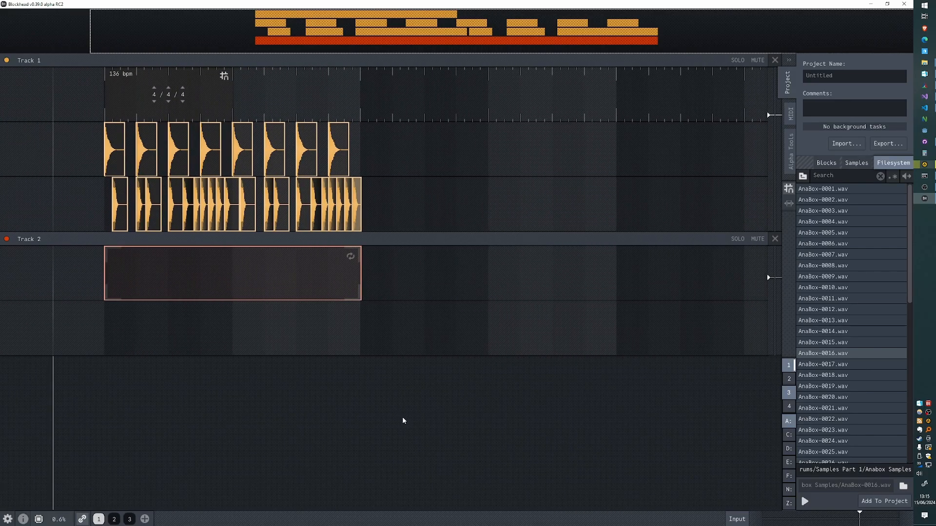
# - Copy-insert the drum pattern and meta block three times to the right, then undo one
pyautogui.press('ctrl+z')
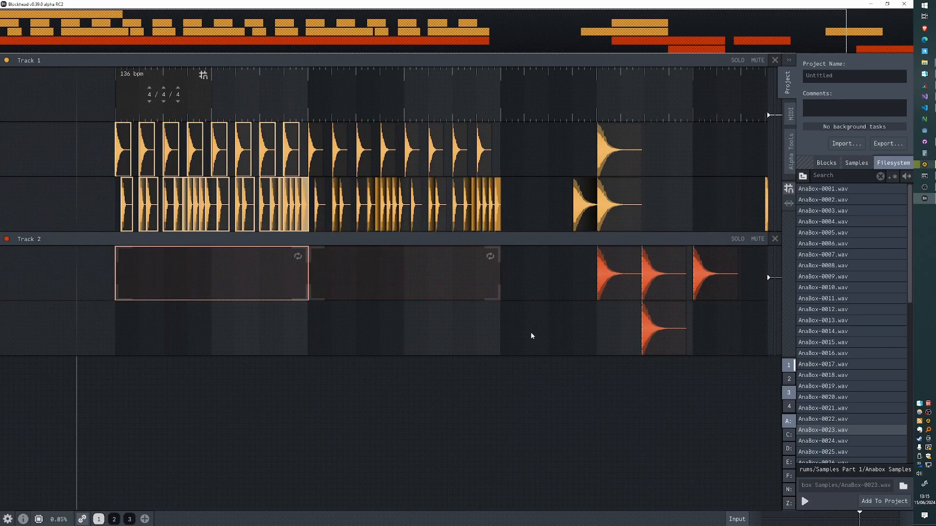
pyautogui.press('ctrl+z')
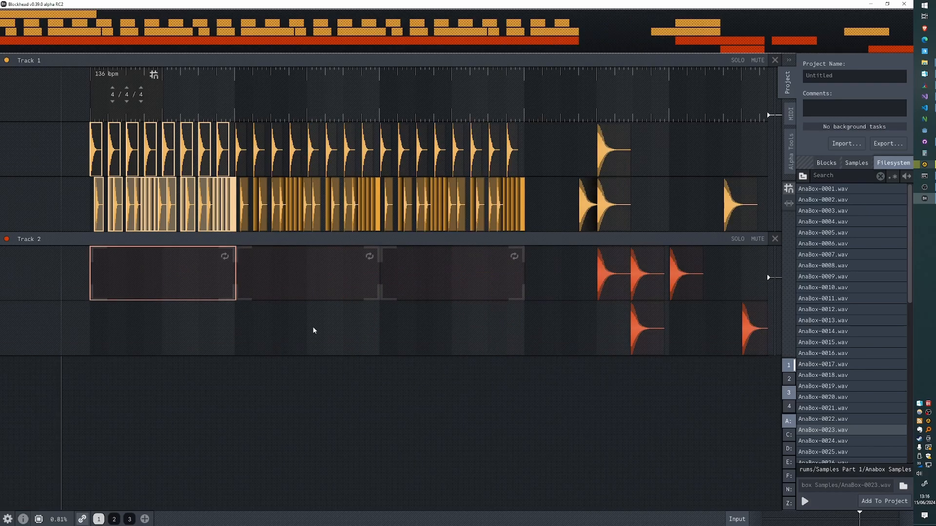
pyautogui.press('ctrl+z')
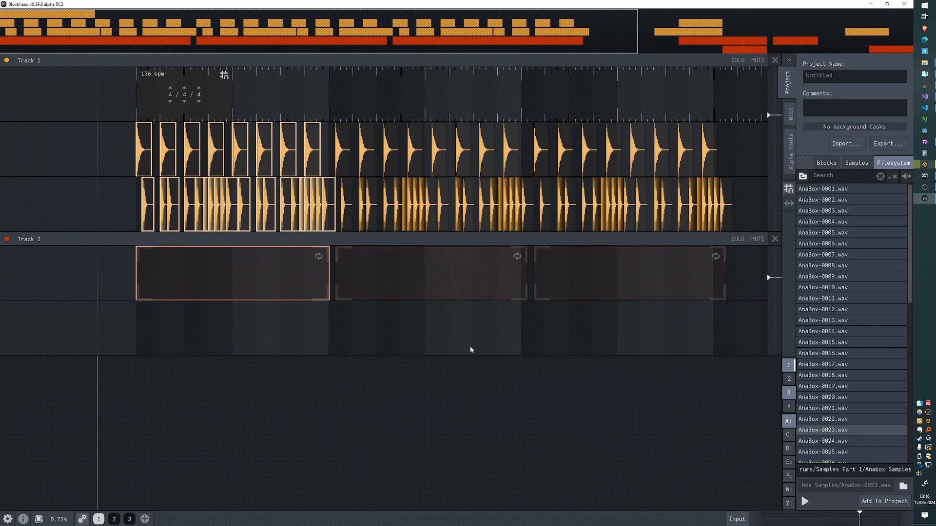
pyautogui.press('ctrl+z')
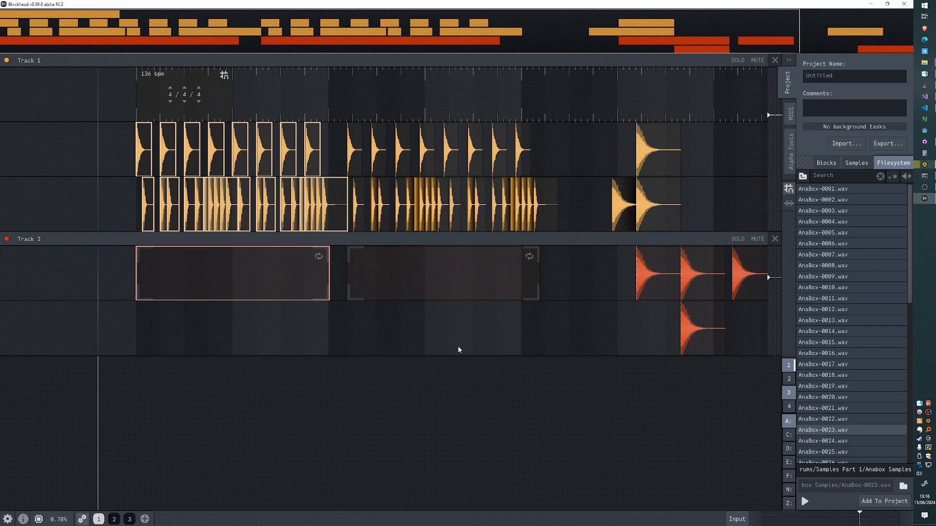
pyautogui.press('ctrl+z')
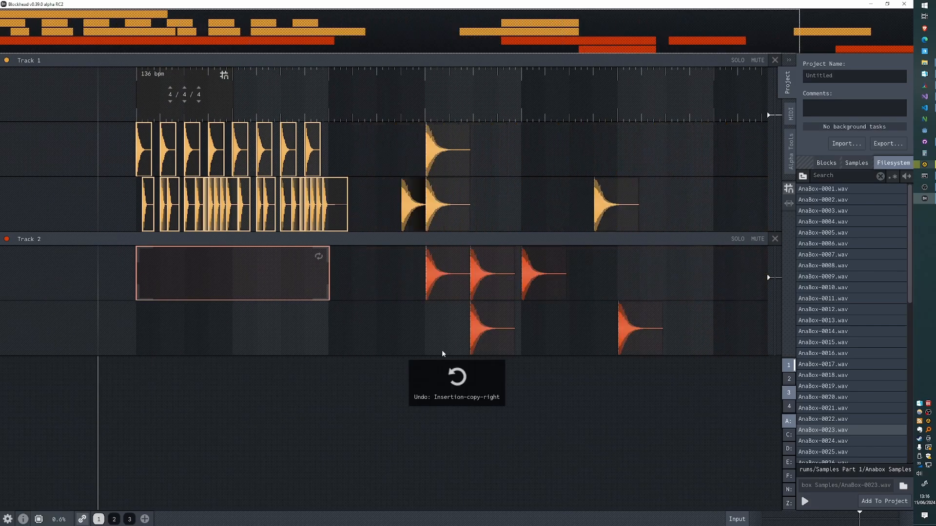
pyautogui.press('ctrl+z')
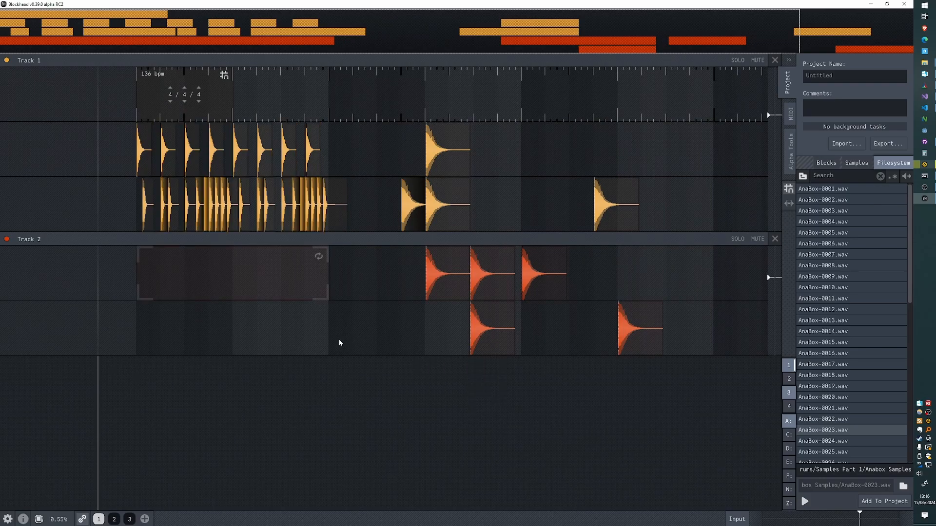
pyautogui.click(233, 273)
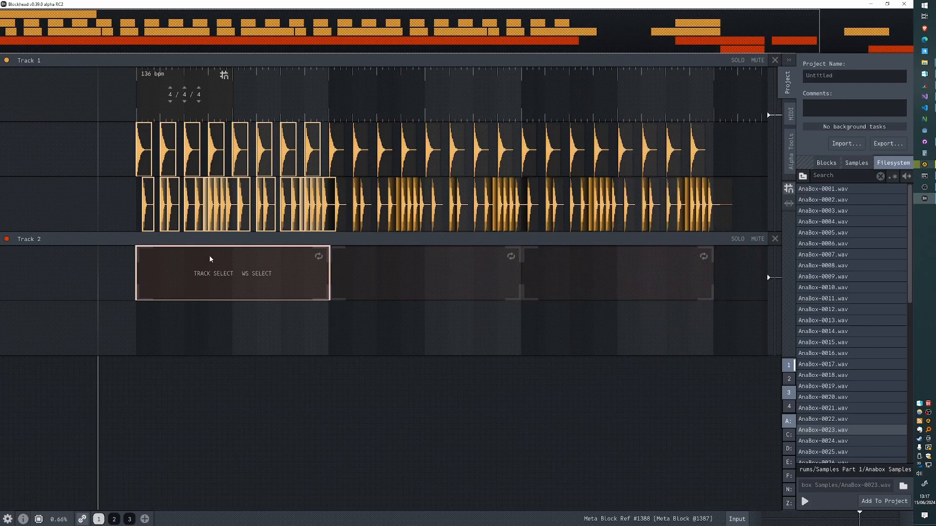
pyautogui.press('ctrl+z')
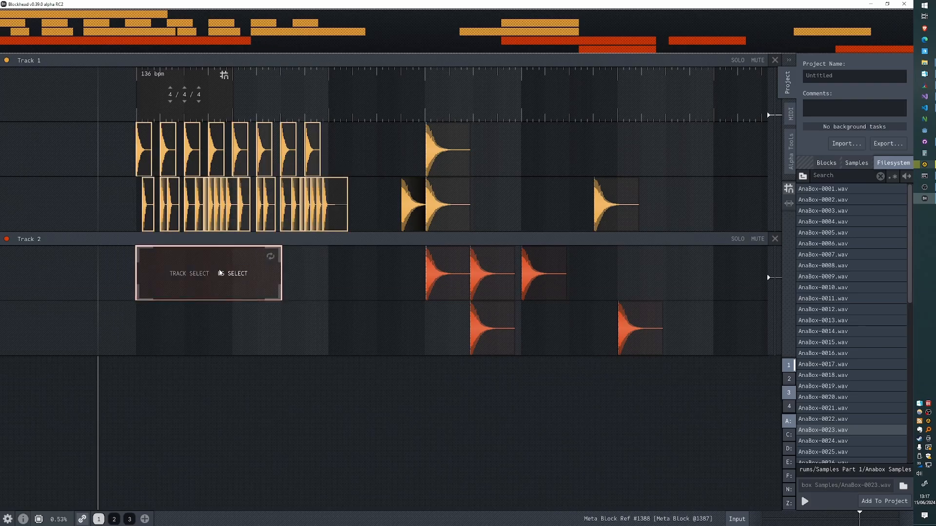
pyautogui.press('ctrl+z')
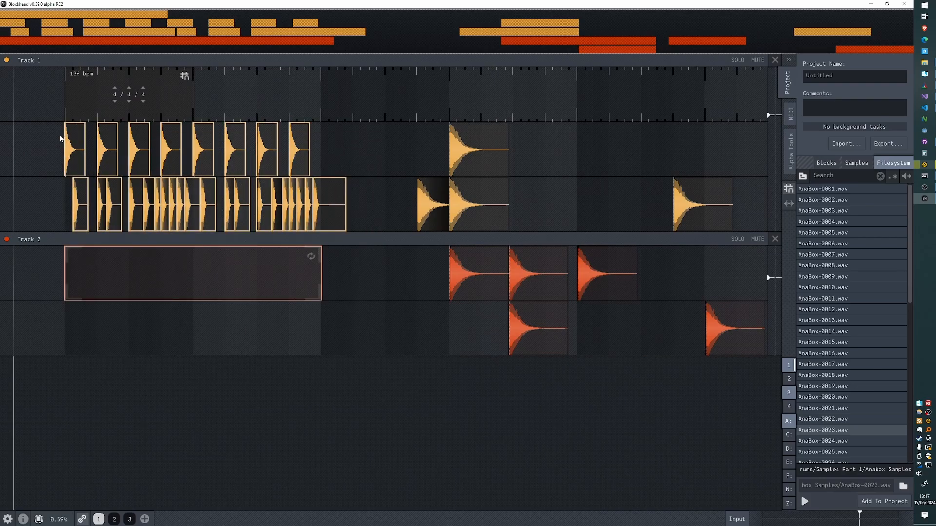
pyautogui.moveTo(309, 376)
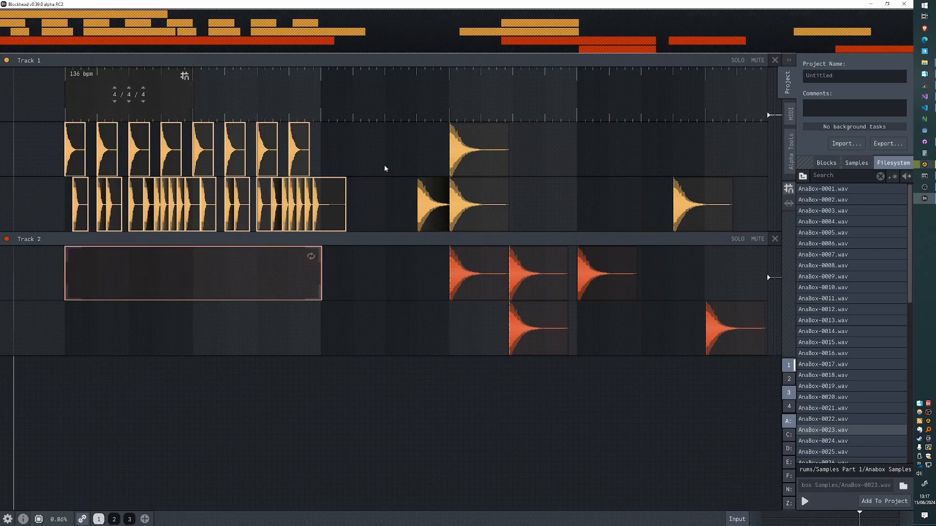
pyautogui.press('ctrl+z')
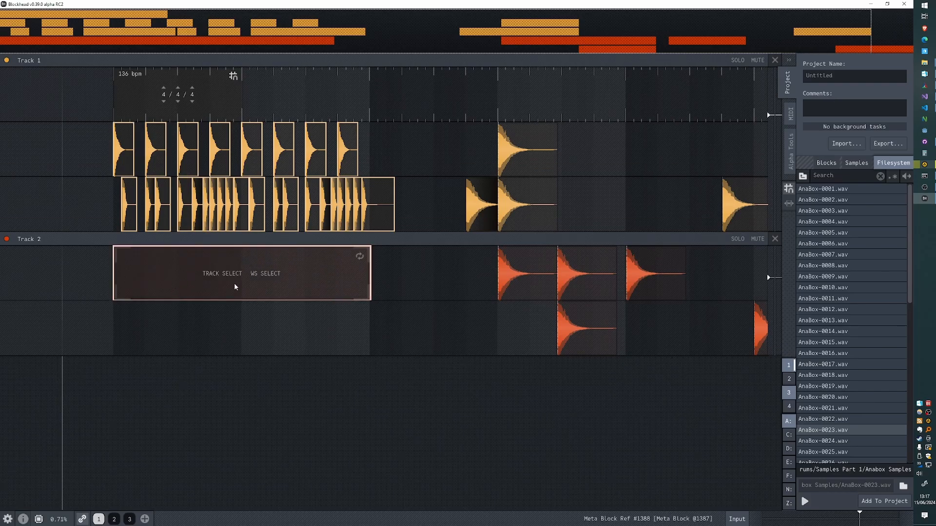
pyautogui.press('ctrl+z')
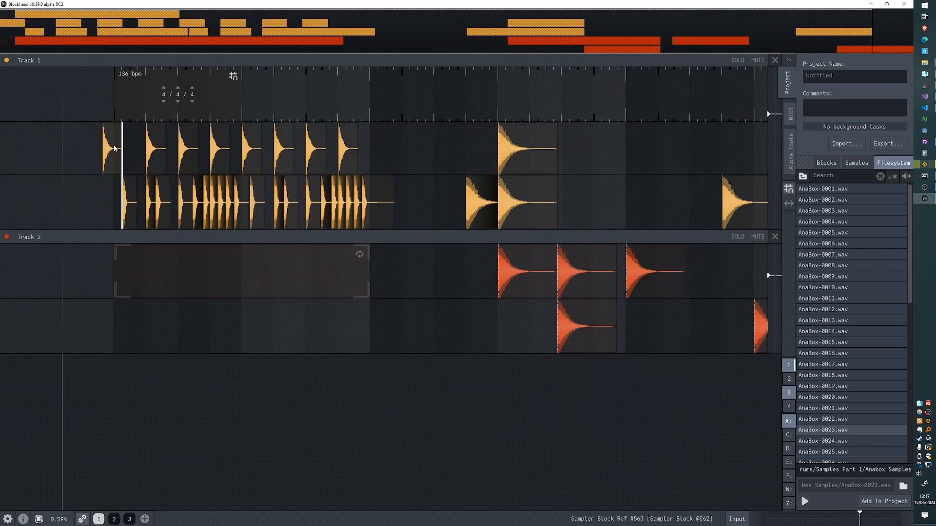
pyautogui.click(238, 270)
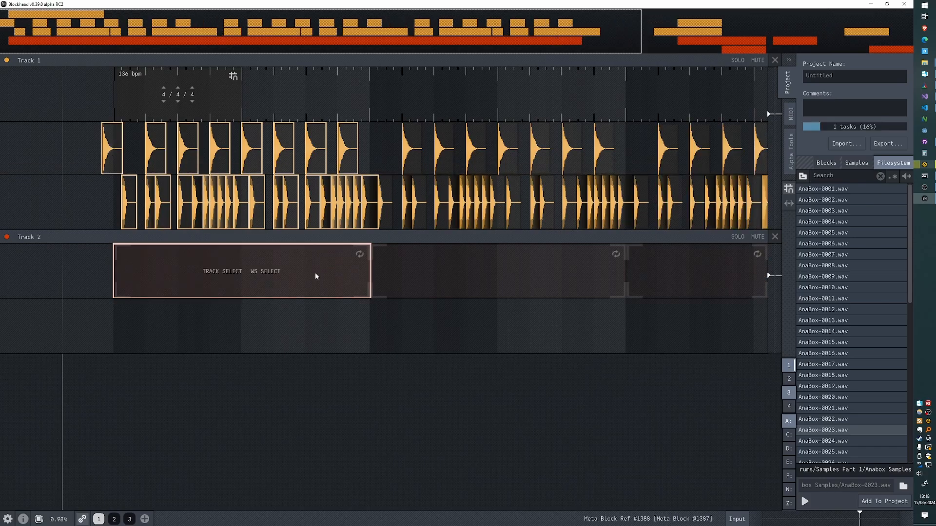
pyautogui.press('ctrl+z')
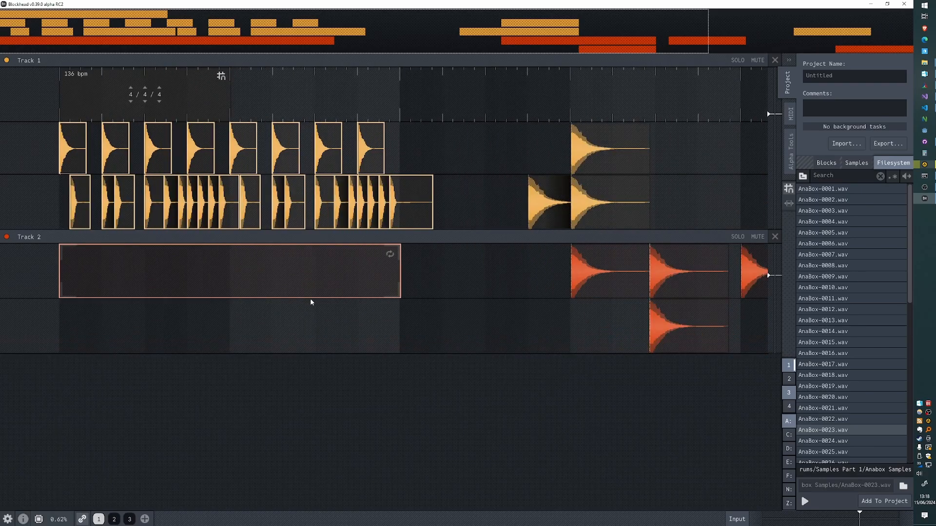
# - Clone the meta block to its right, then insert a copy of the pattern to the left
pyautogui.press('ctrl+z')
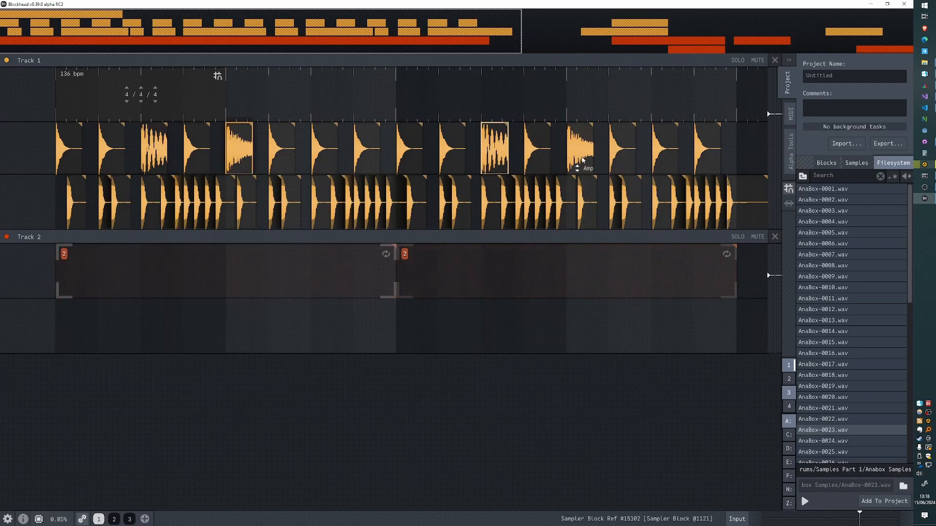
pyautogui.press('ctrl+z')
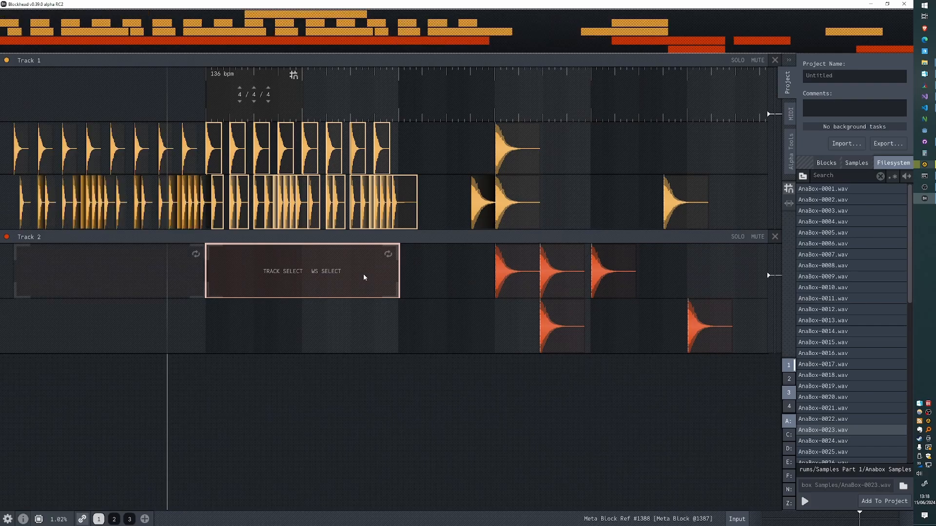
# - Undo the left insertion and move to the project with three sampler blocks
pyautogui.press('ctrl+z')
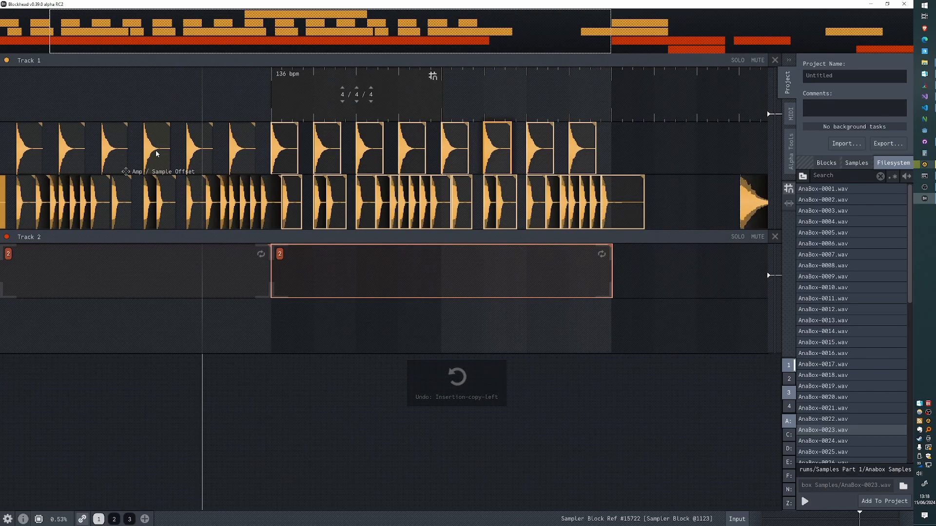
pyautogui.scroll(-3)
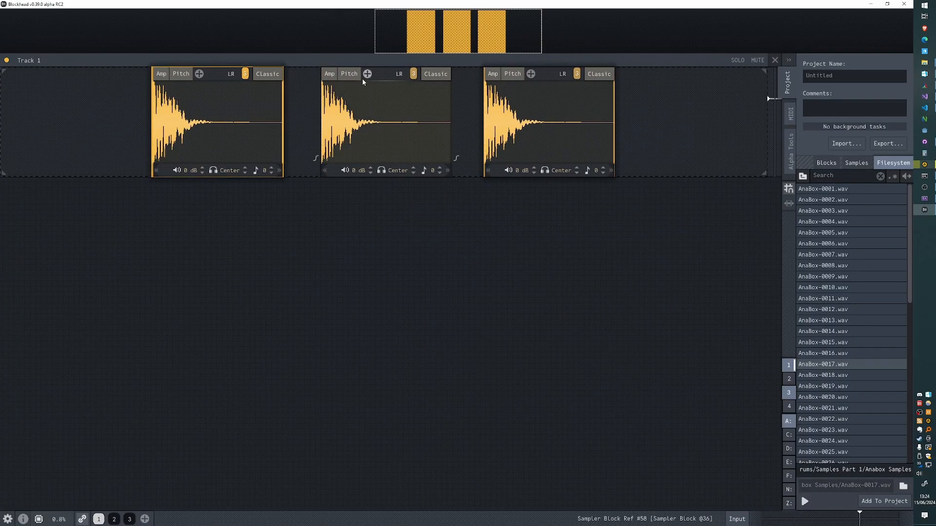
# - Remember a Rattler effect block and paste a linked instance after the samplers
pyautogui.click(349, 73)
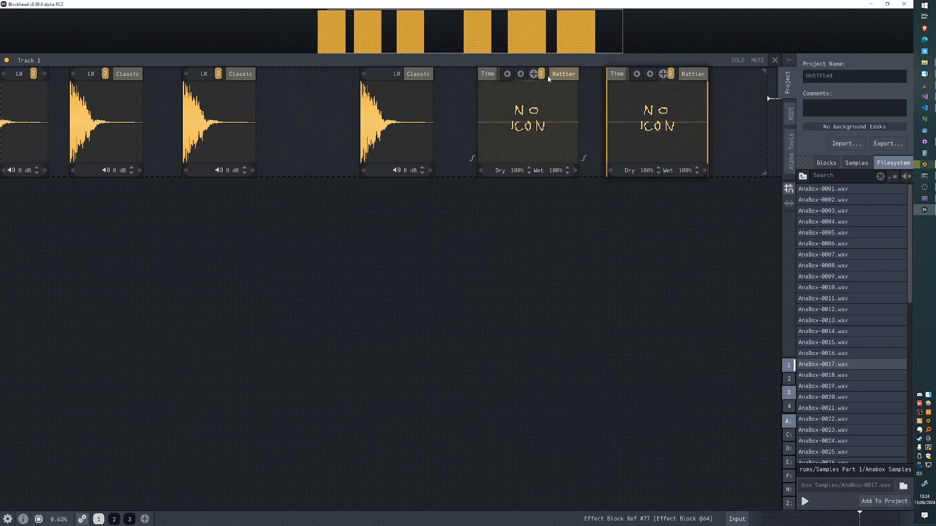
pyautogui.moveTo(483, 113)
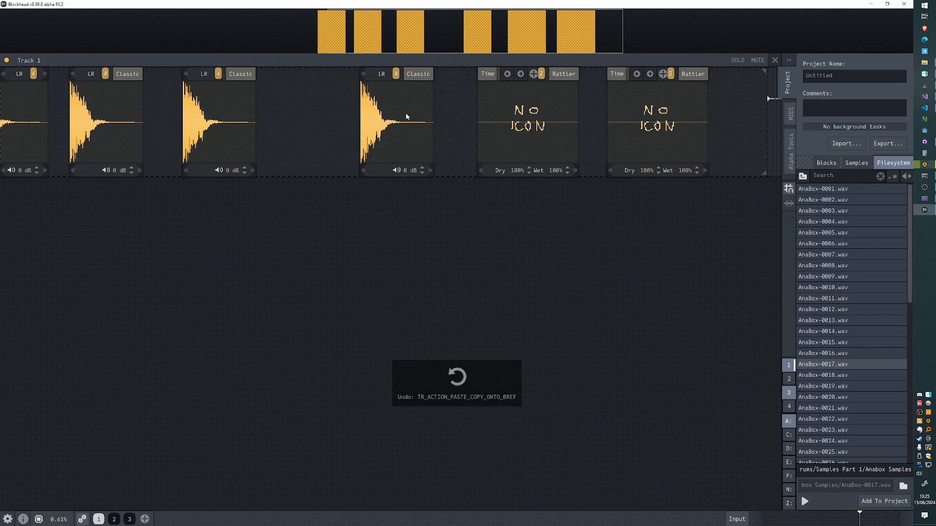
# - Paste the remembered Rattler and sampler blocks onto Track 1, then select the samplers
pyautogui.press('ctrl+z')
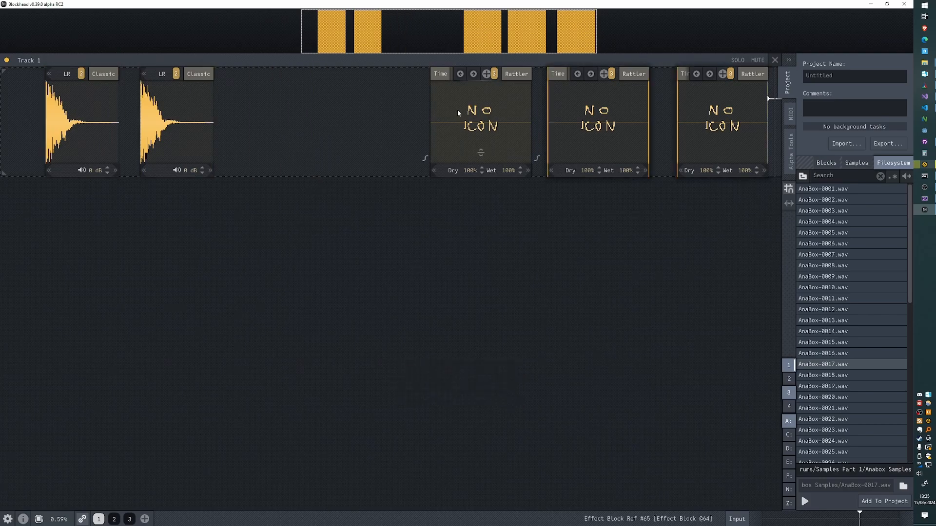
pyautogui.press('ctrl+z')
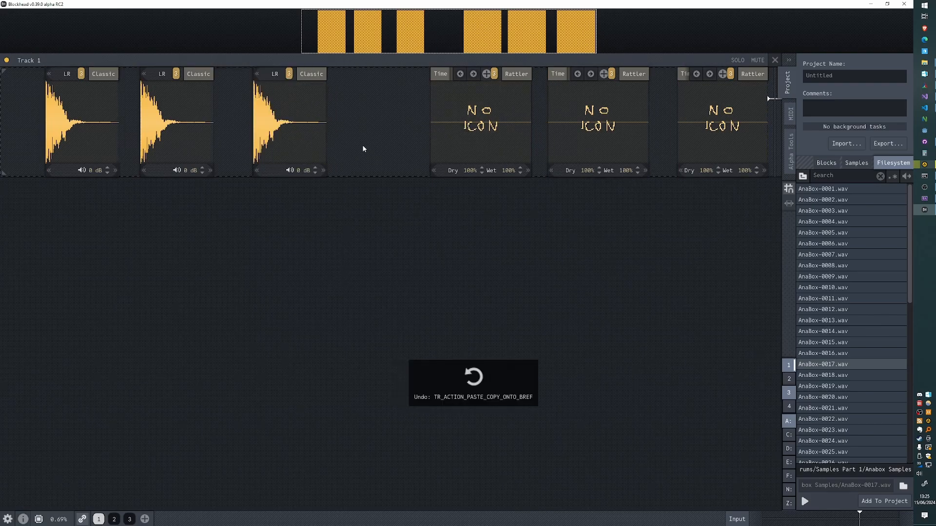
pyautogui.click(290, 119)
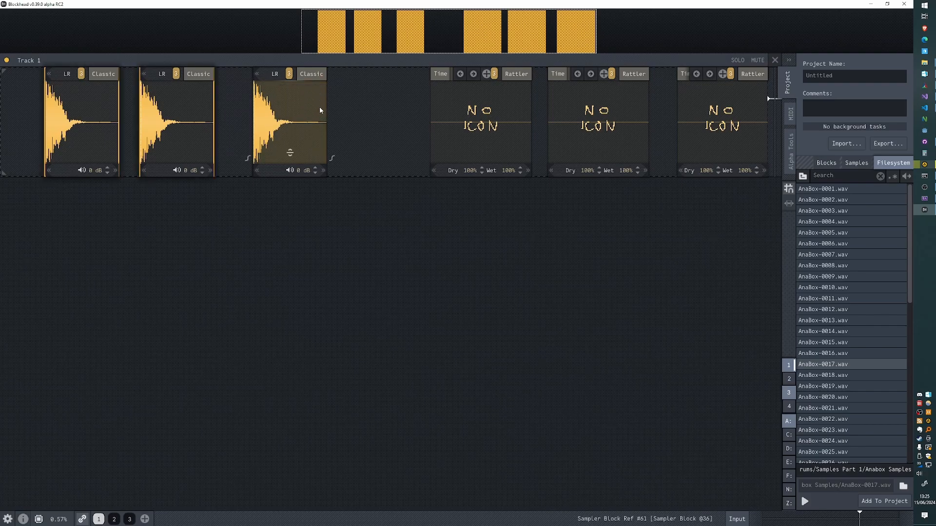
pyautogui.moveTo(309, 109)
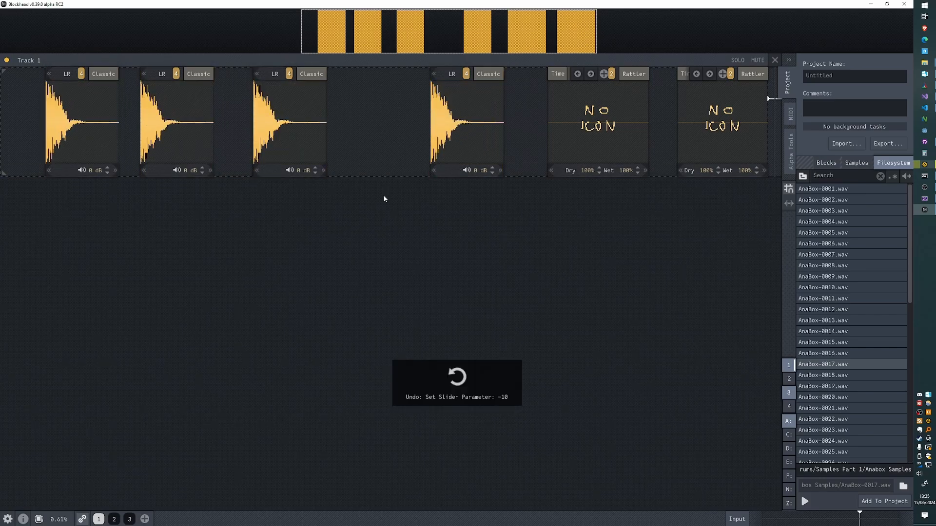
# - Undo the clone paste and select a sampler block to remember for pasting
pyautogui.press('ctrl+z')
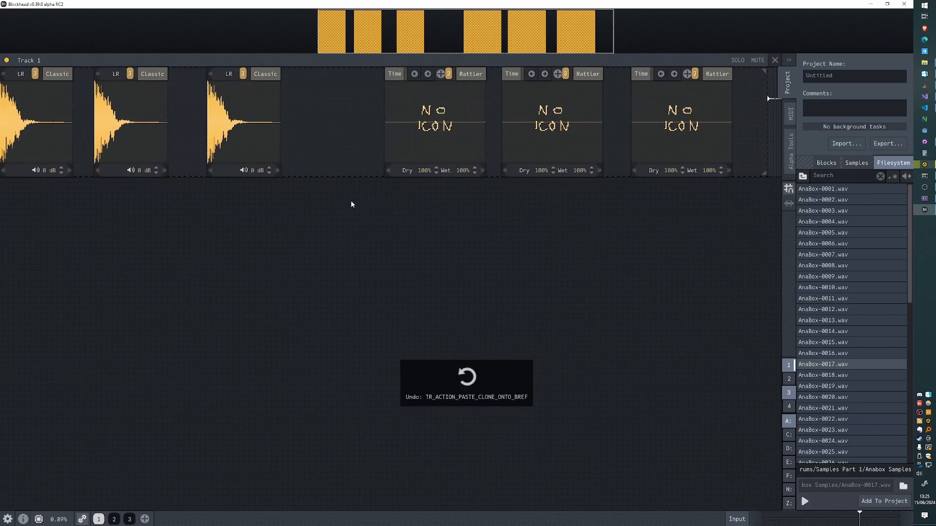
pyautogui.click(434, 119)
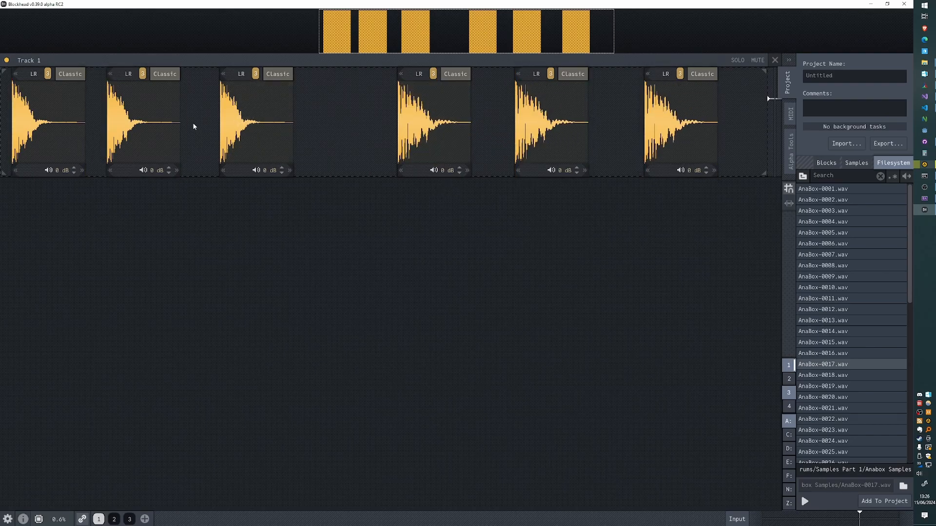
# - Undo the sampler pastes, restoring three samplers and three Rattler effects on Track 1
pyautogui.press('ctrl+z')
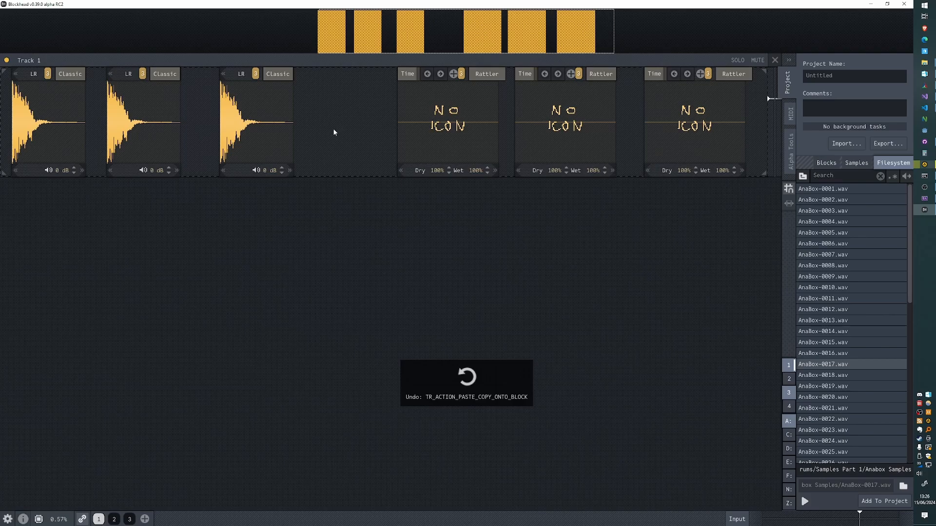
pyautogui.moveTo(426, 132)
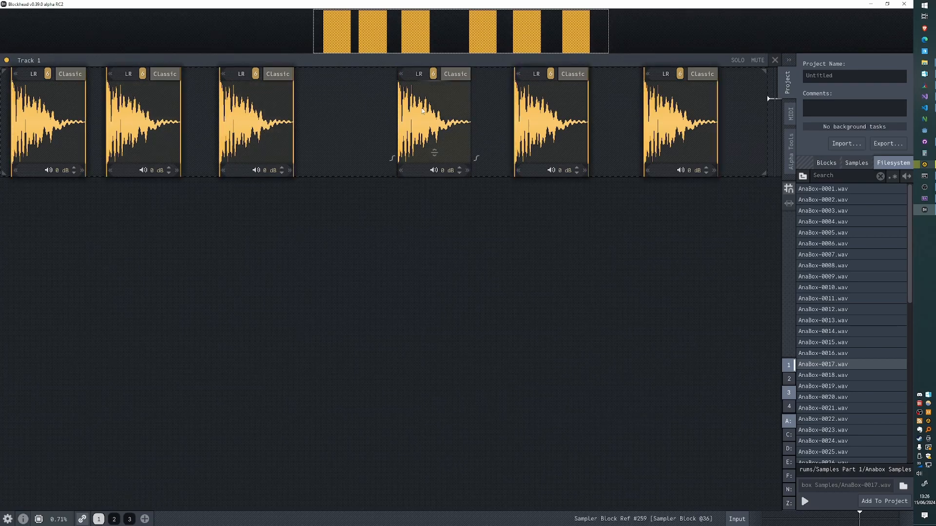
pyautogui.press('ctrl+z')
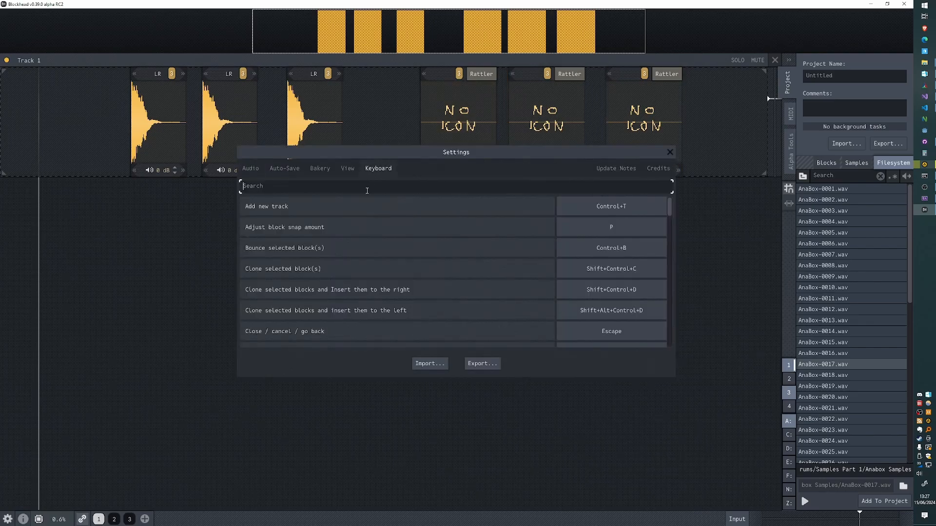
# - Filter the keyboard shortcuts by 'remem', then close the Settings window
pyautogui.write('remember')
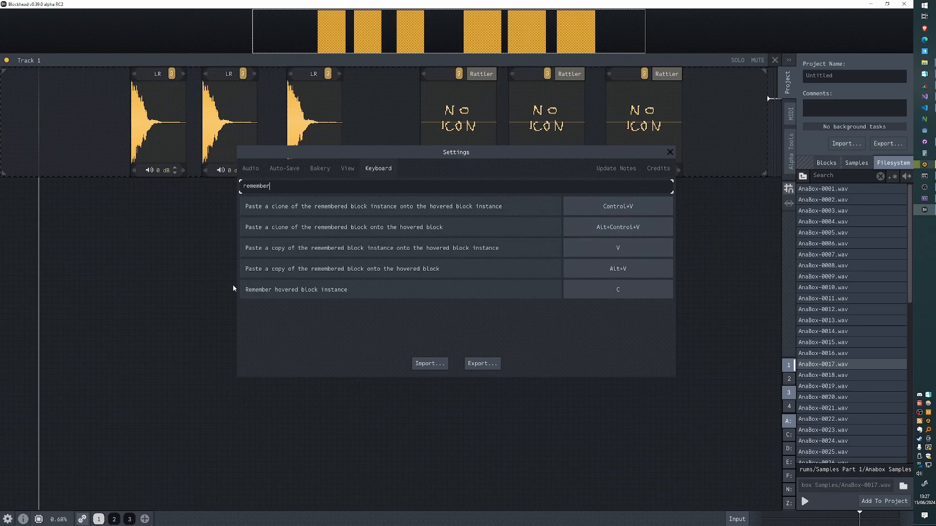
pyautogui.moveTo(667, 187)
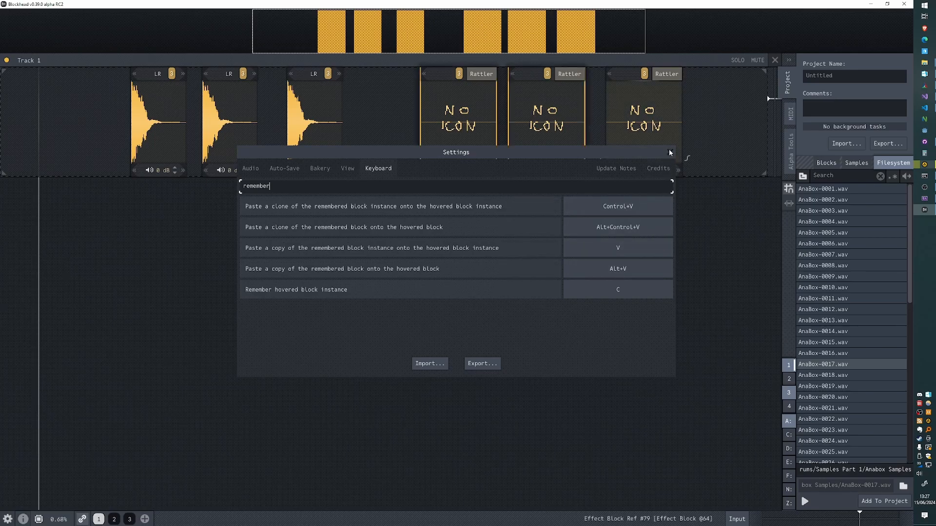
pyautogui.click(670, 153)
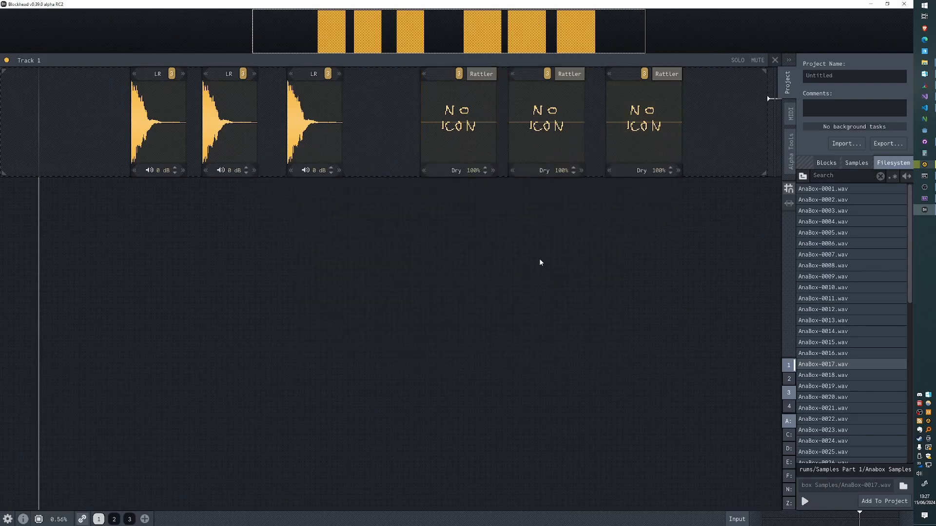